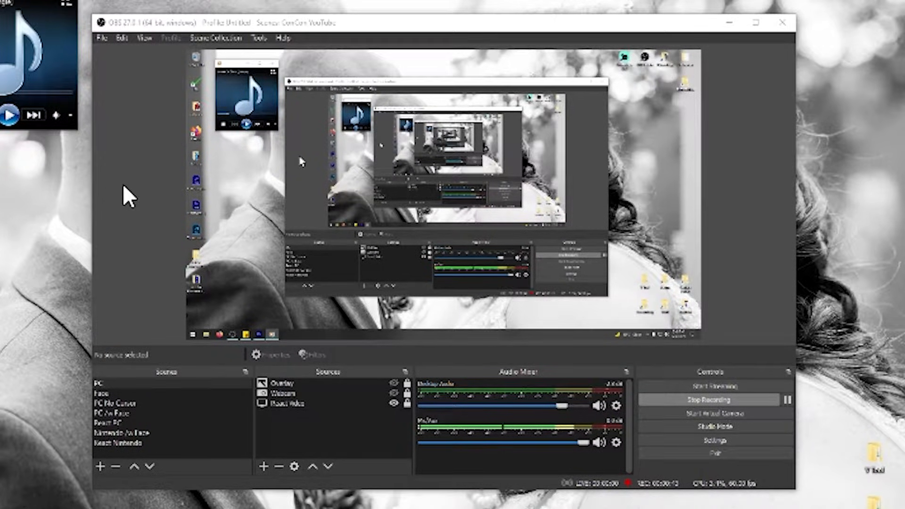
mouse_move(620, 352)
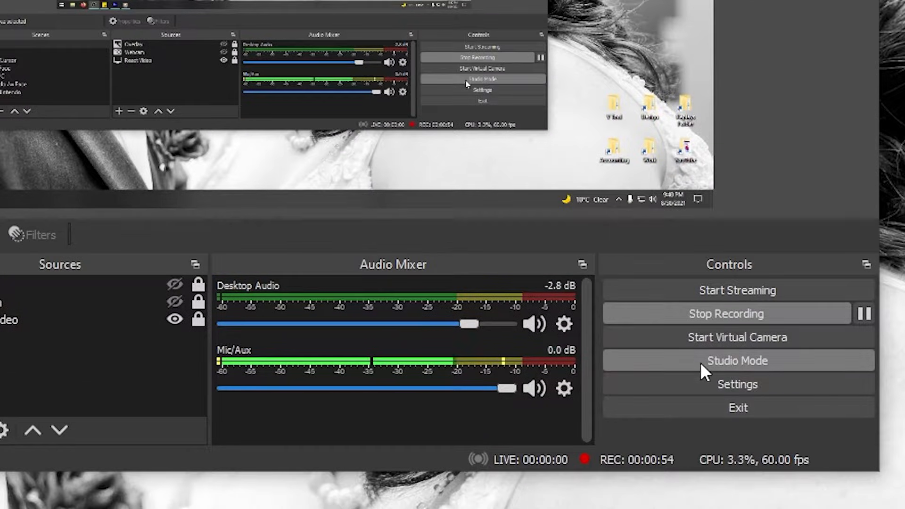
- In Settings > Output > Recording, enable Audio Track 1 and Audio Track 2
left_click(736, 384)
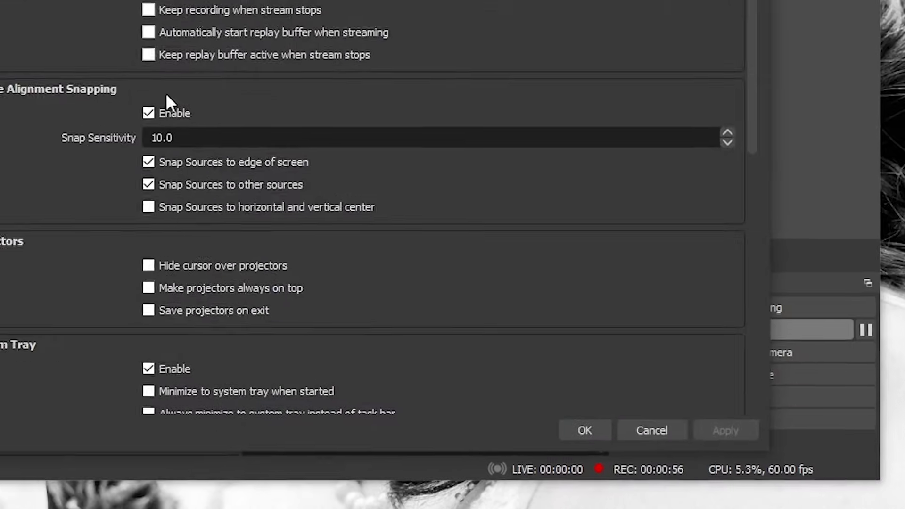
left_click(161, 87)
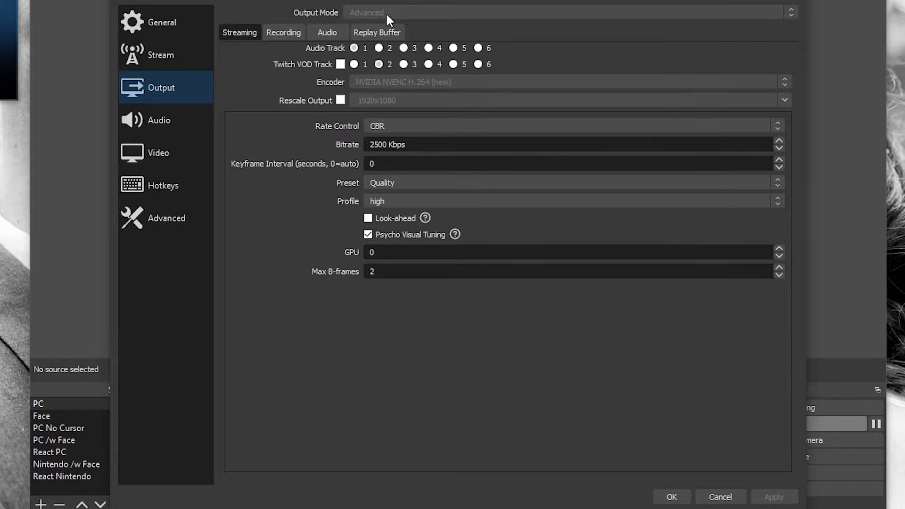
mouse_move(406, 19)
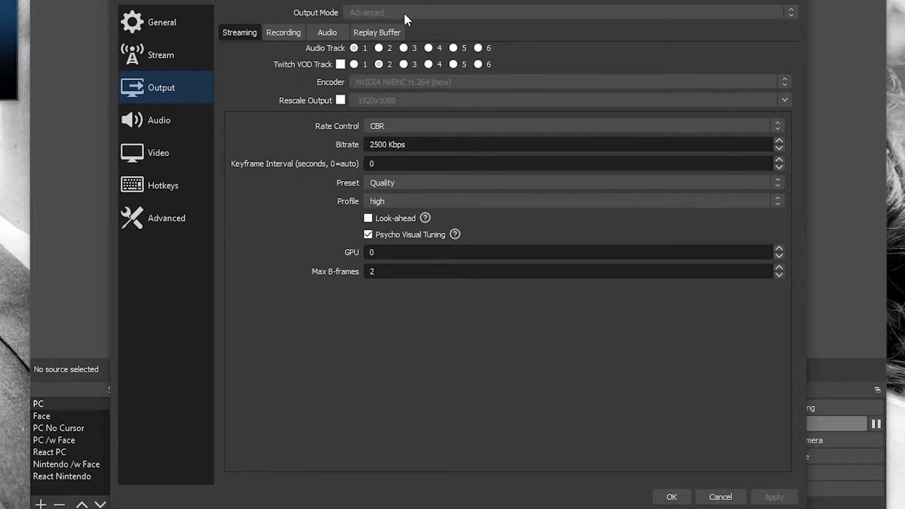
mouse_move(270, 12)
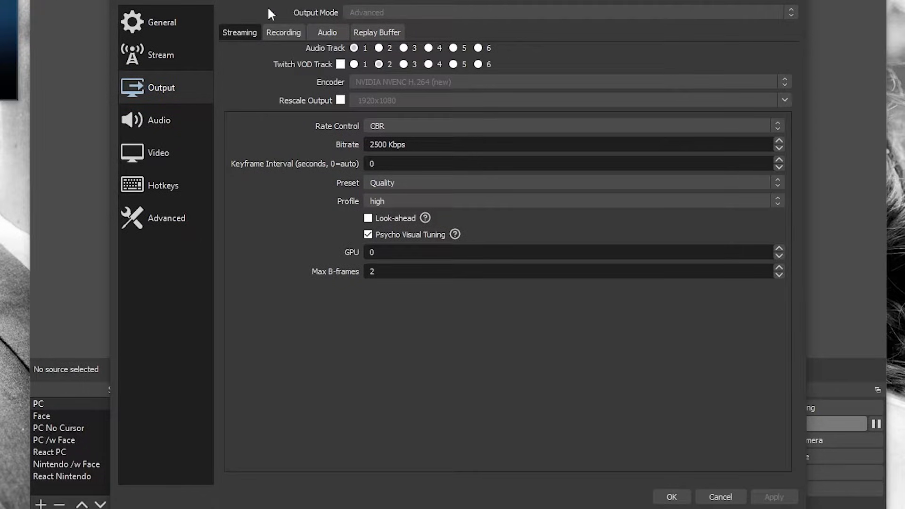
left_click(283, 32)
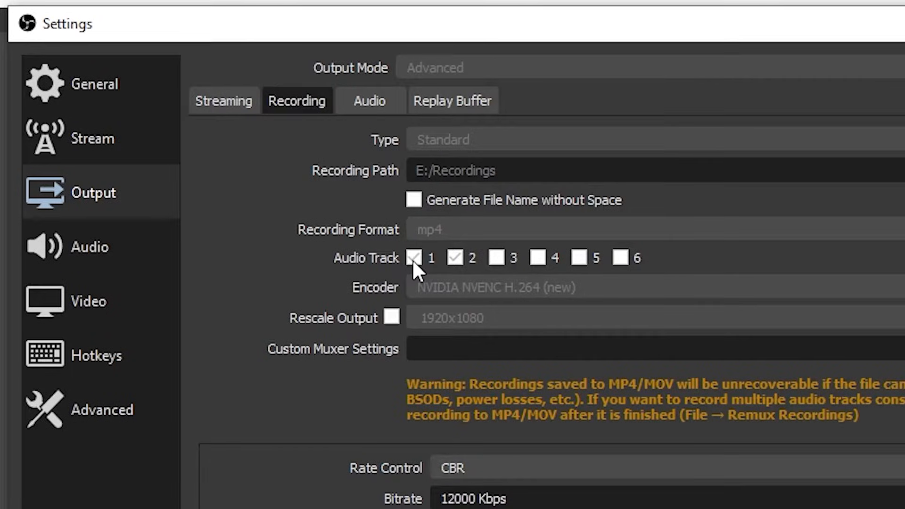
left_click(413, 258)
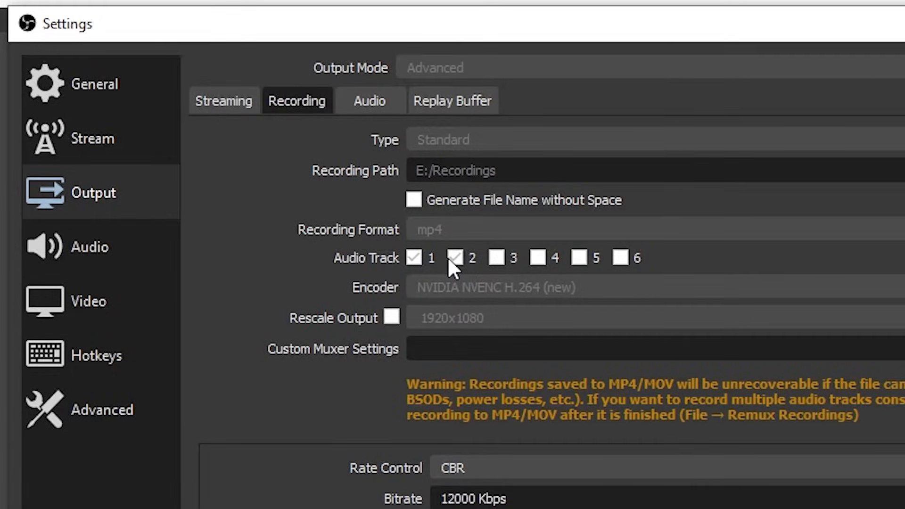
left_click(455, 259)
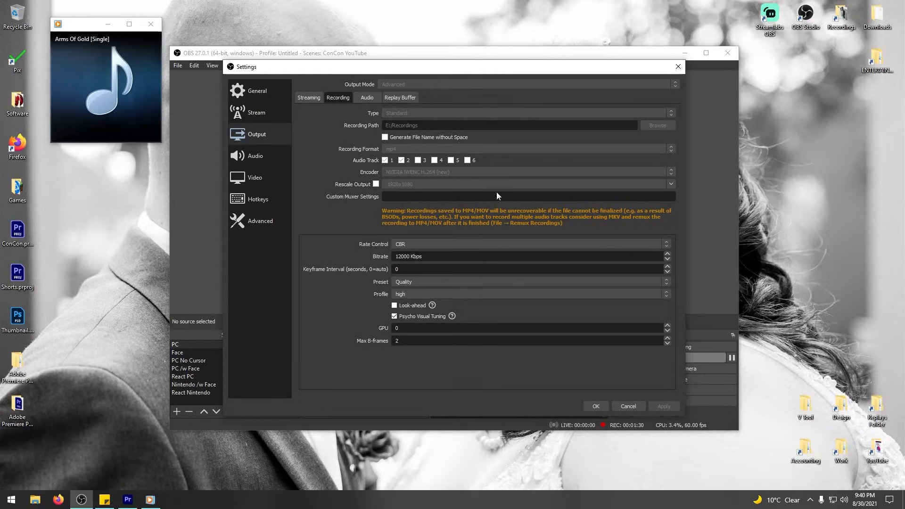
- Confirm the settings, then bring up Advanced Audio Properties from the Audio Mixer
left_click(596, 406)
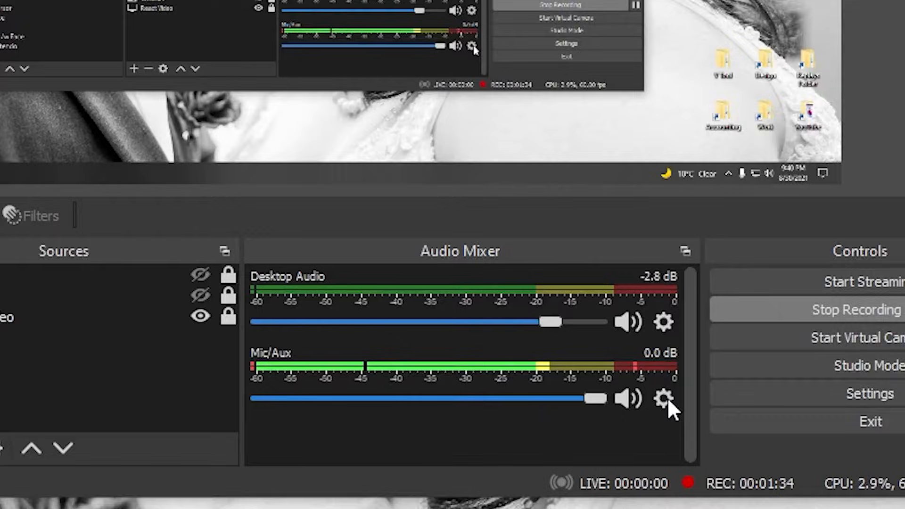
left_click(663, 398)
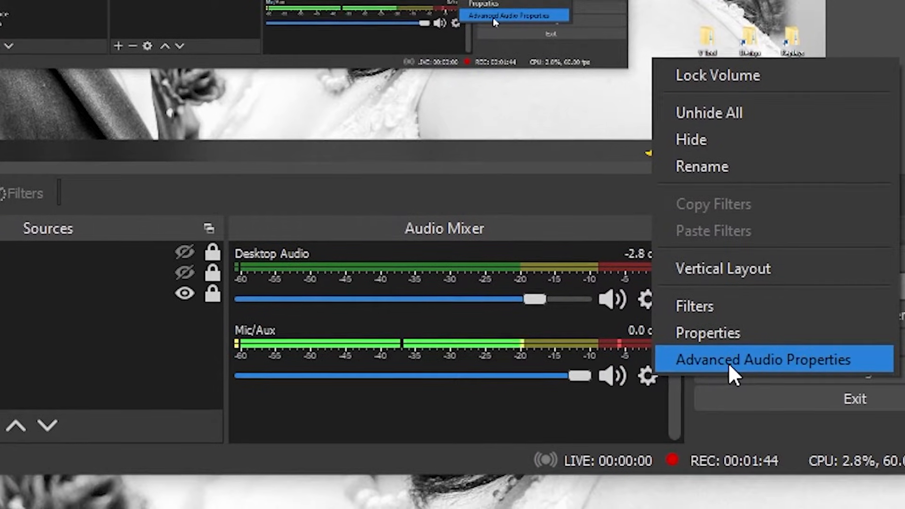
left_click(764, 359)
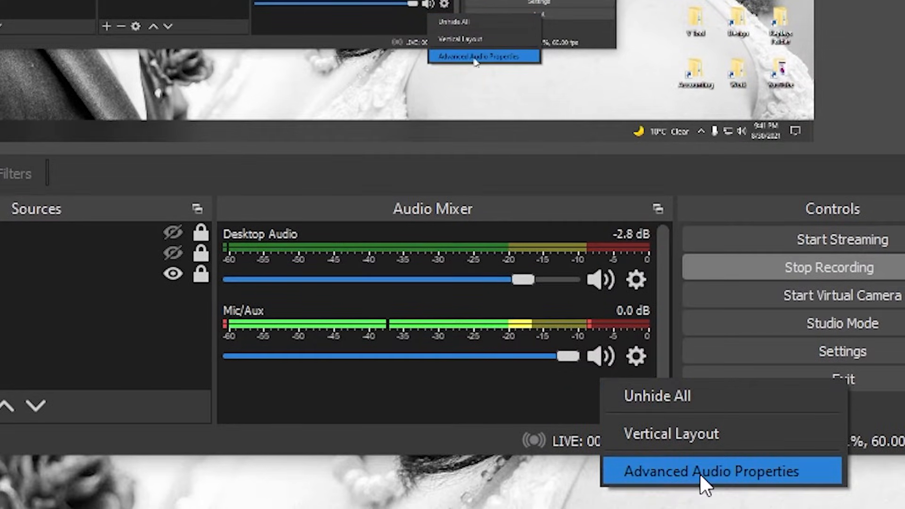
mouse_move(721, 500)
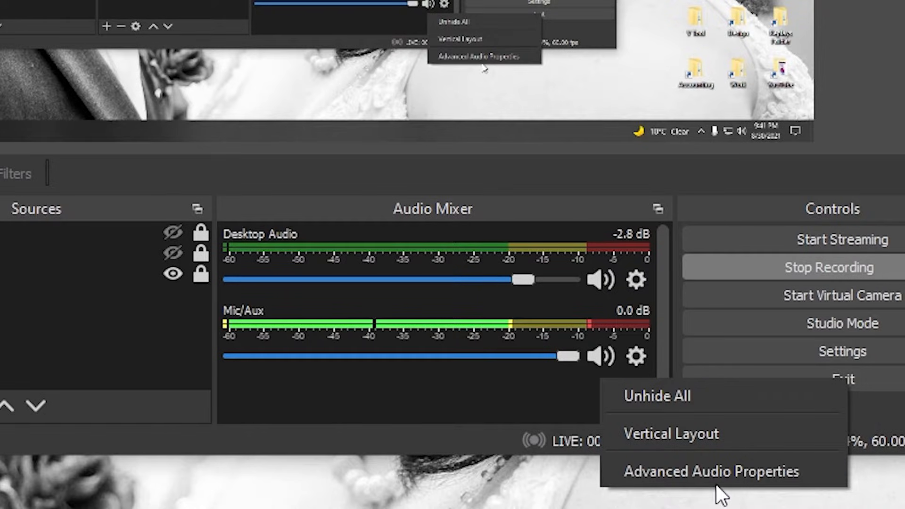
left_click(712, 484)
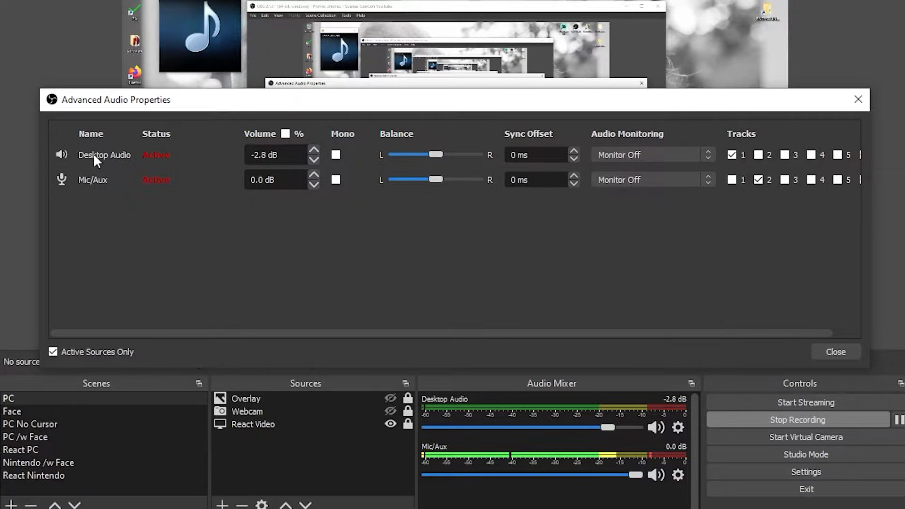
mouse_move(93, 187)
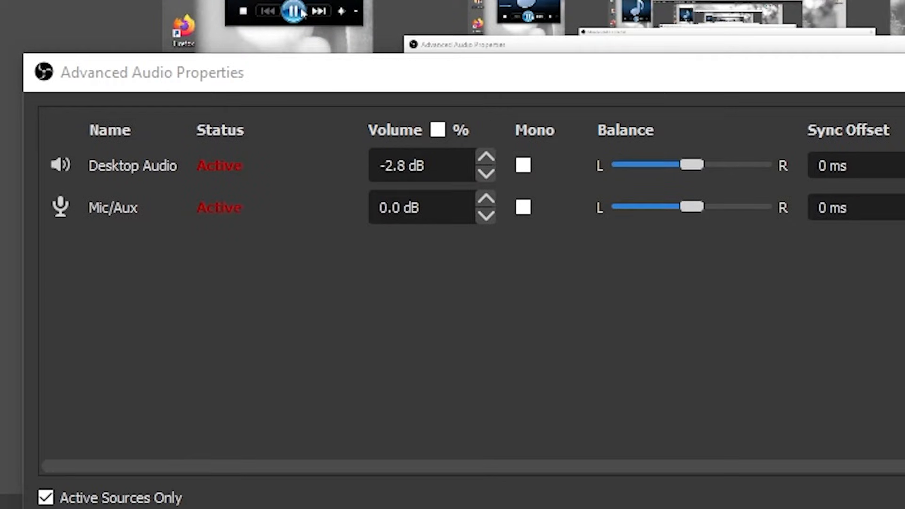
- Untick Track 2 for Desktop Audio so only Mic/Aux stays on track 2, then close the dialog
left_click(292, 11)
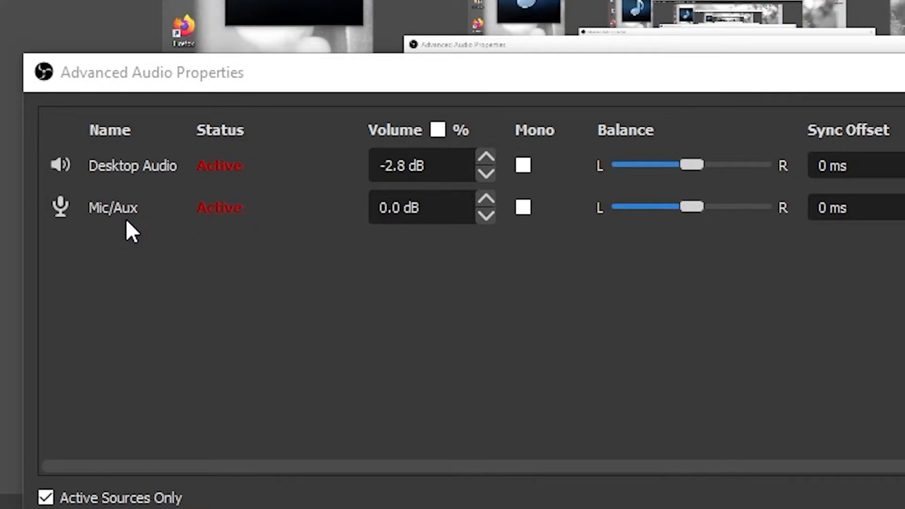
mouse_move(121, 233)
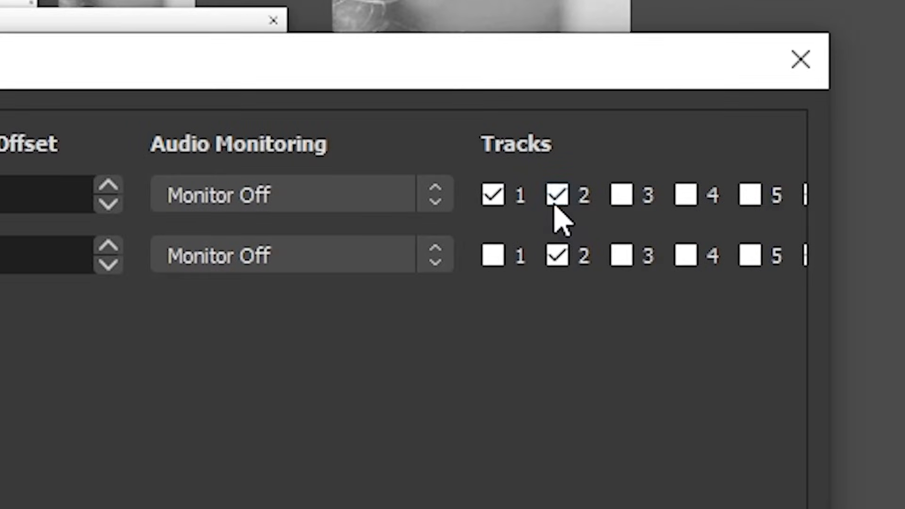
left_click(557, 195)
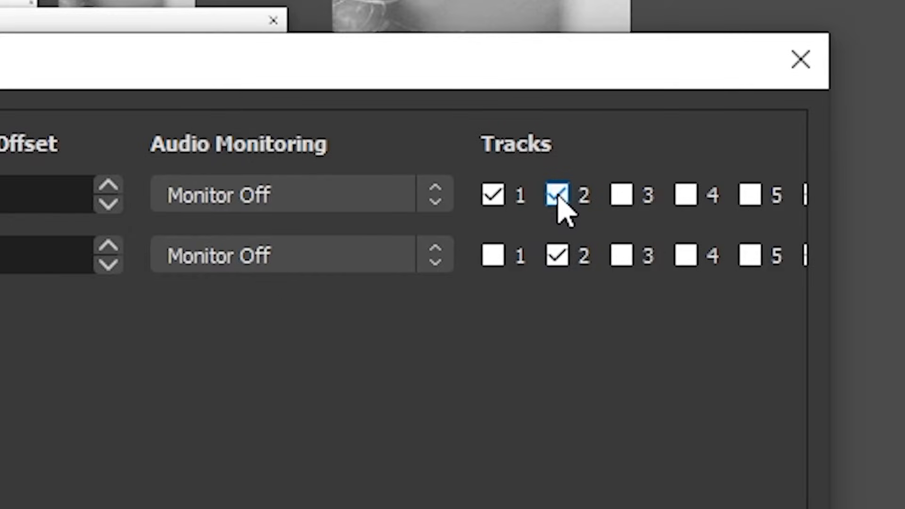
left_click(557, 195)
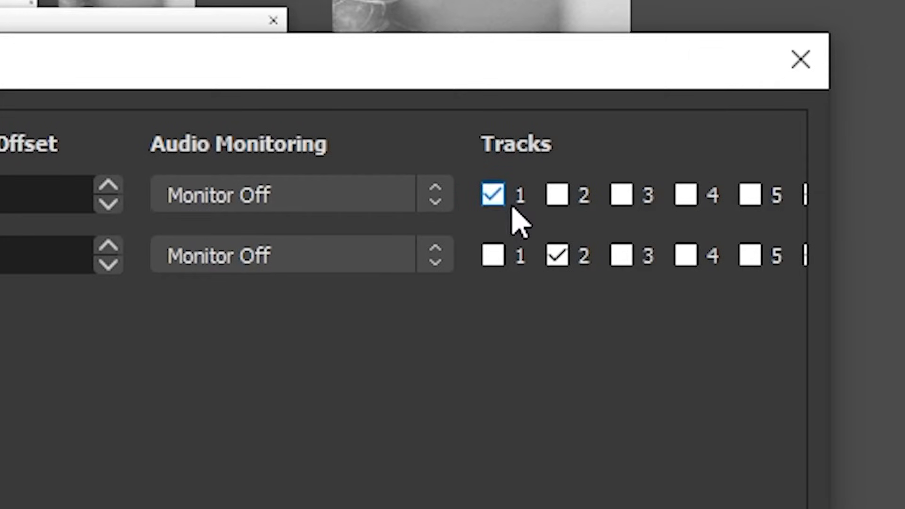
mouse_move(503, 196)
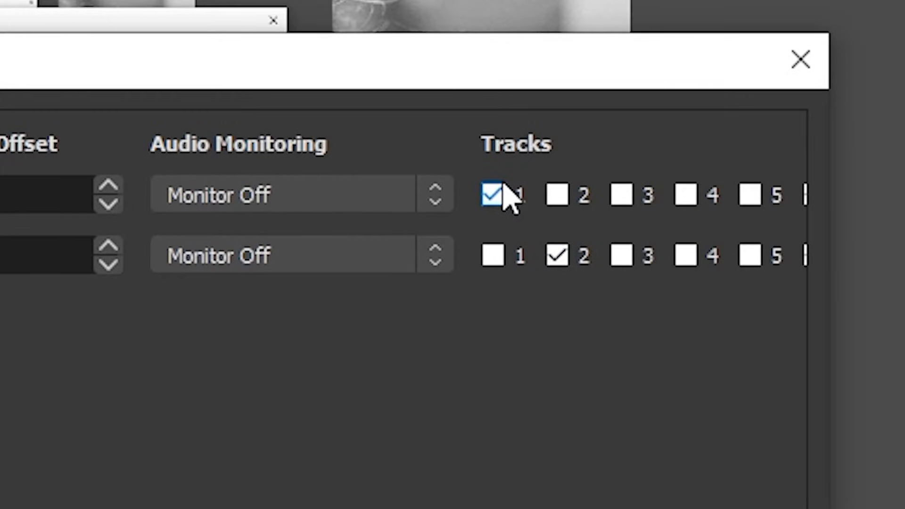
left_click(799, 61)
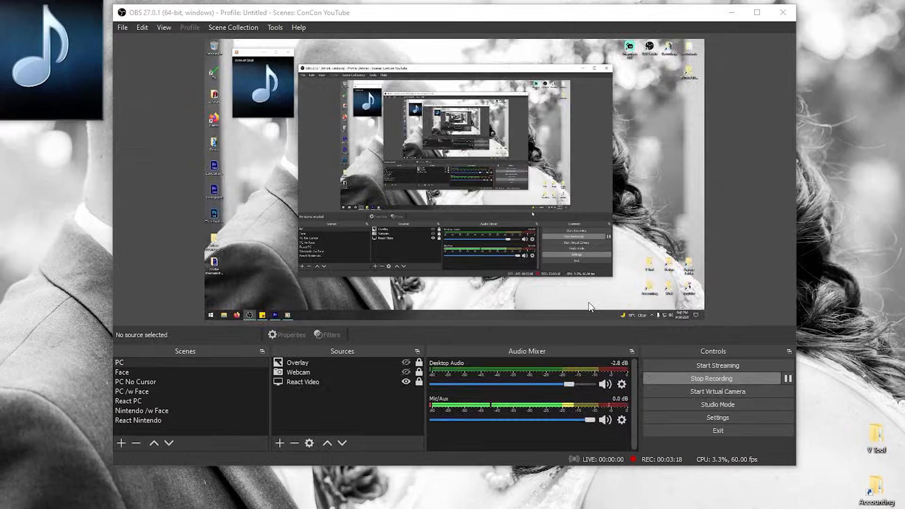
- Reopen the Output recording settings to verify audio tracks 1 and 2 are checked
left_click(717, 418)
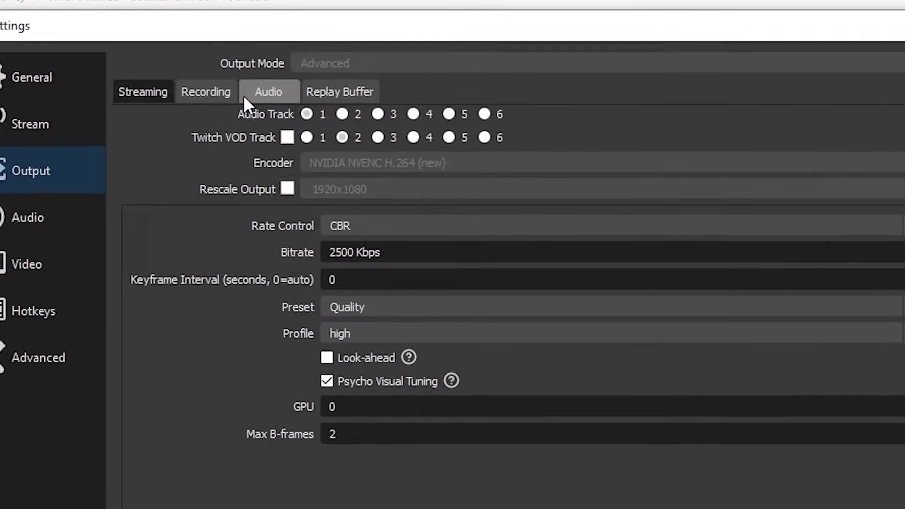
left_click(206, 92)
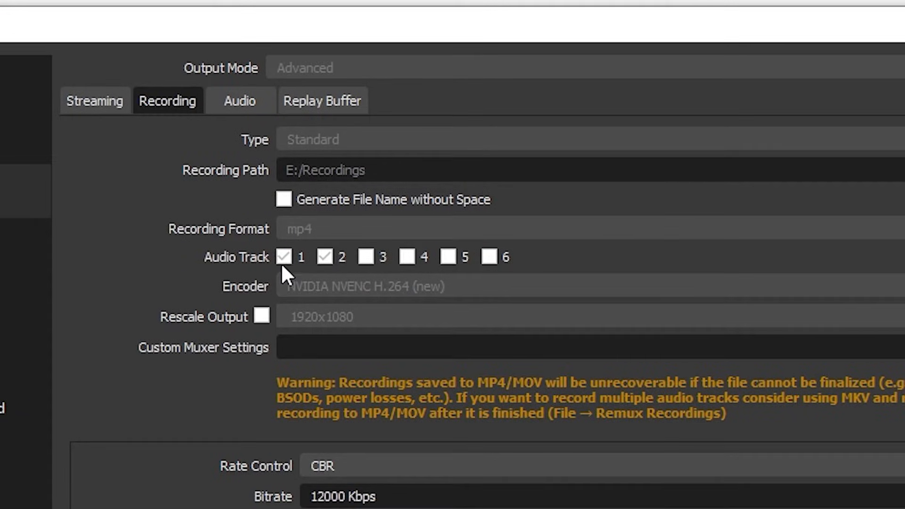
left_click(324, 257)
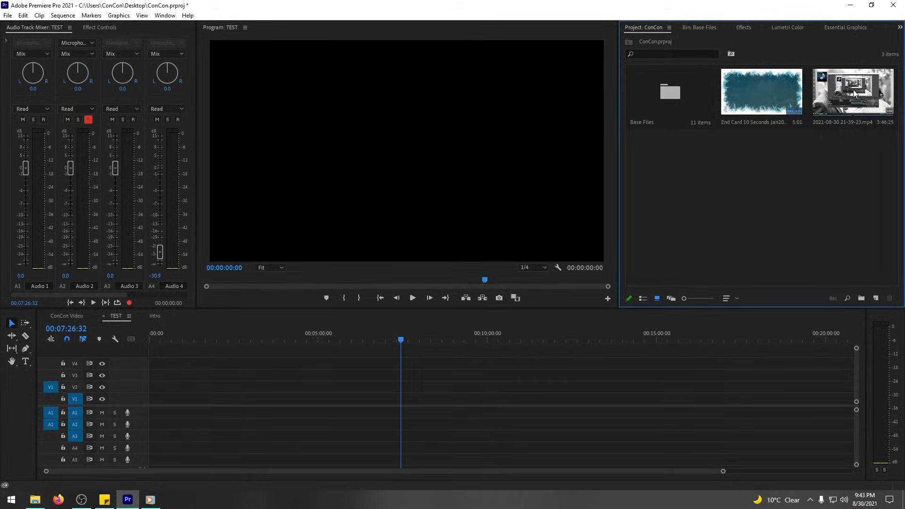
- Place the mp4 on the TEST sequence and remove a section of A2 after 6:00
left_click_drag(851, 92, 410, 412)
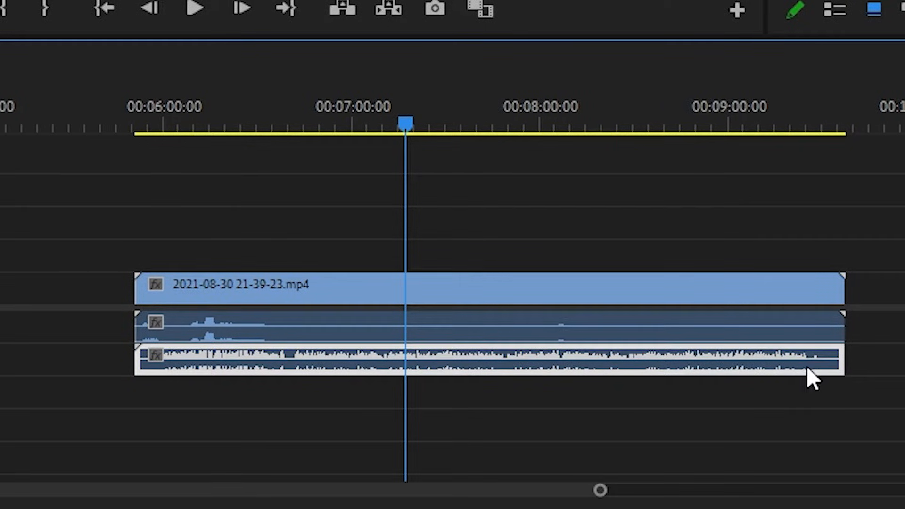
mouse_move(384, 366)
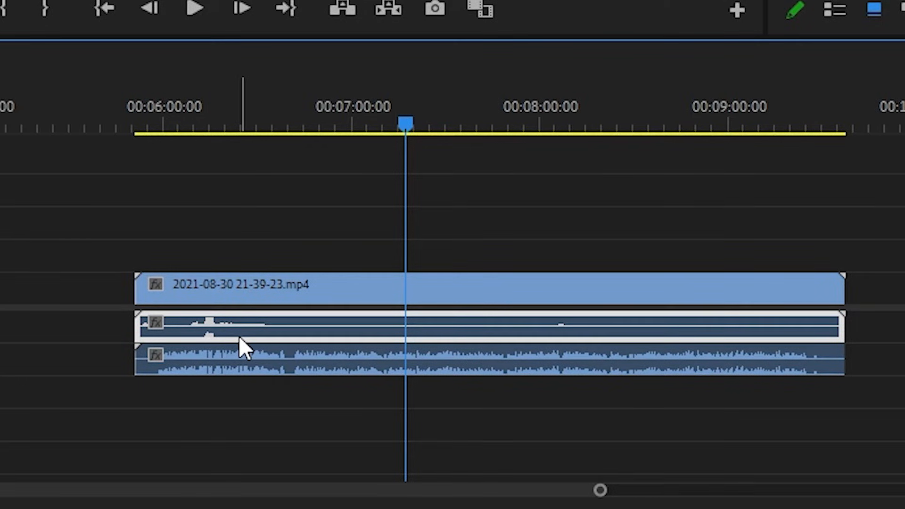
mouse_move(395, 336)
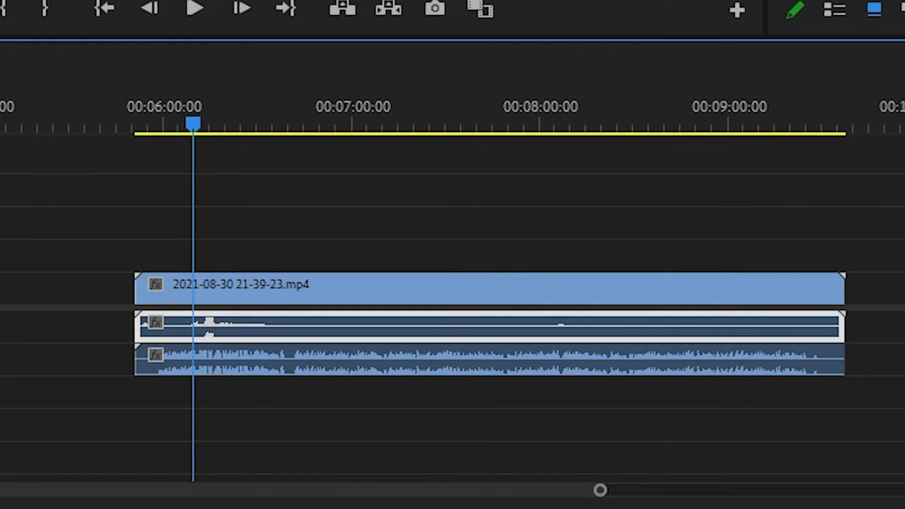
left_click(194, 10)
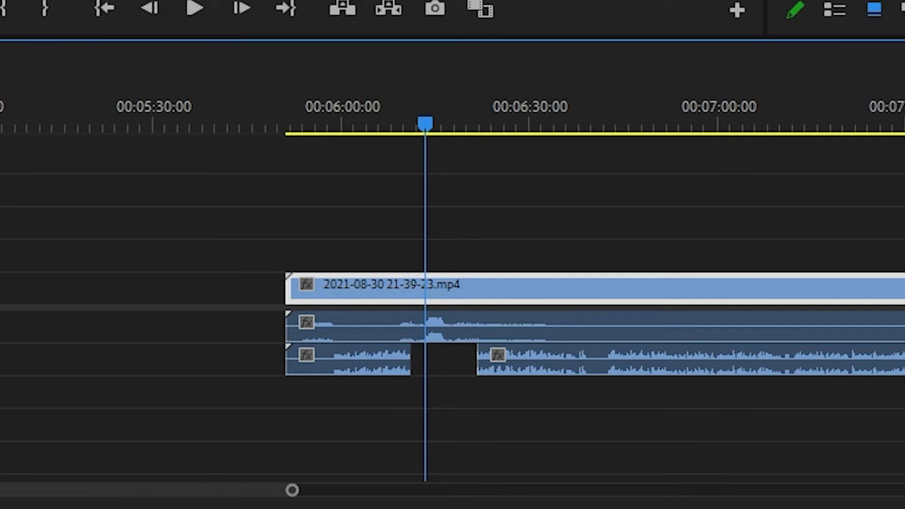
- Move the playhead to the gap start and razor the A1 clip there
left_click_drag(425, 123, 407, 123)
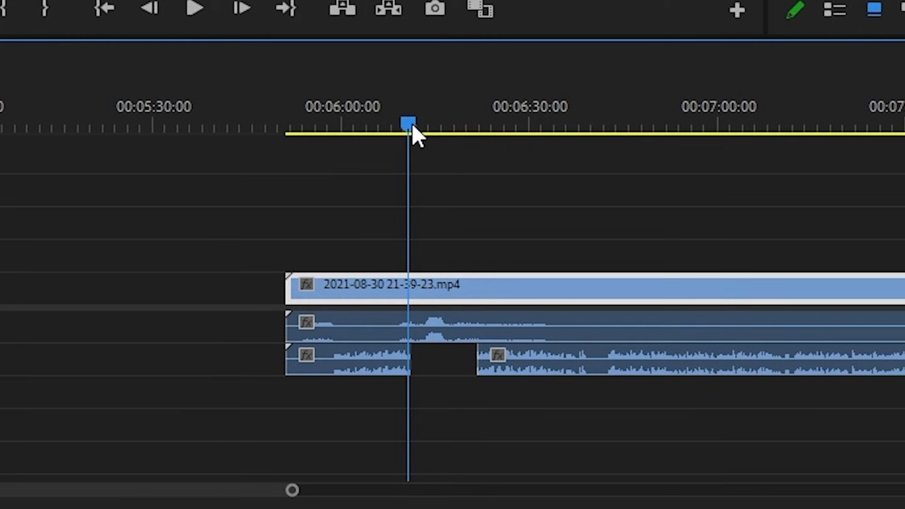
mouse_move(415, 113)
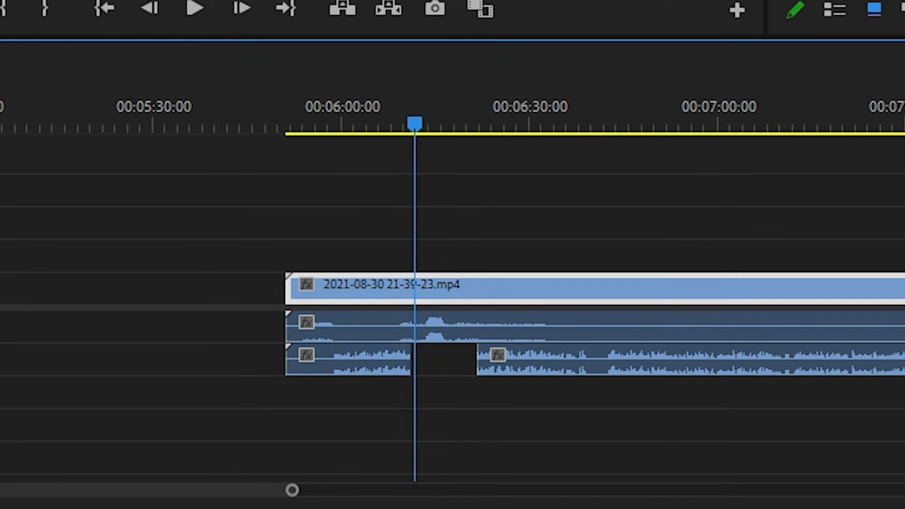
left_click(193, 11)
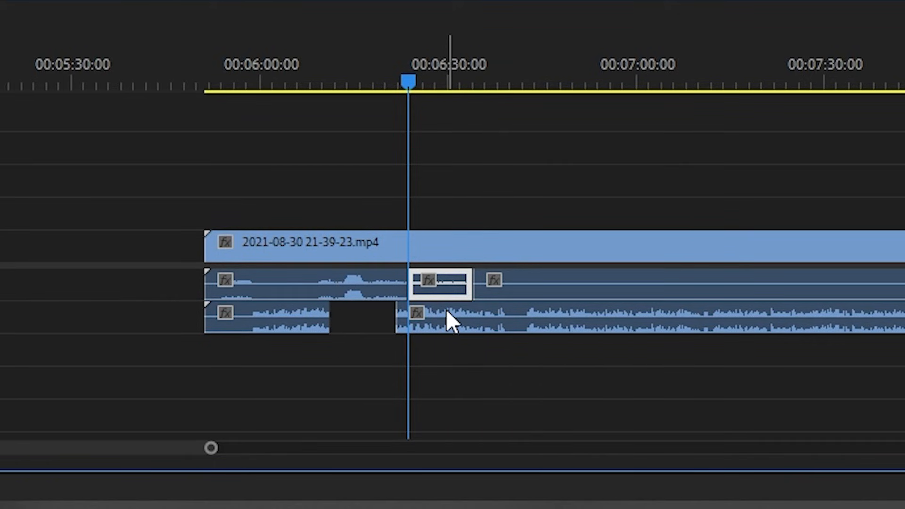
mouse_move(456, 316)
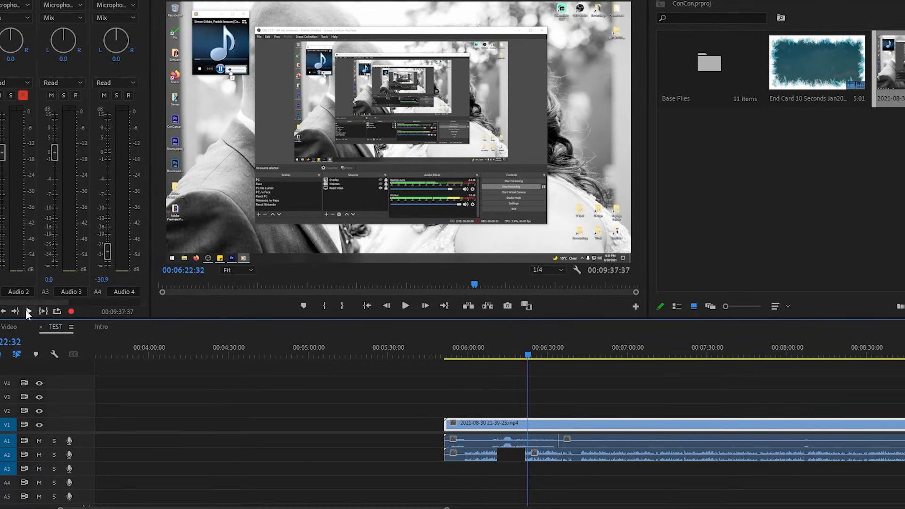
left_click(405, 306)
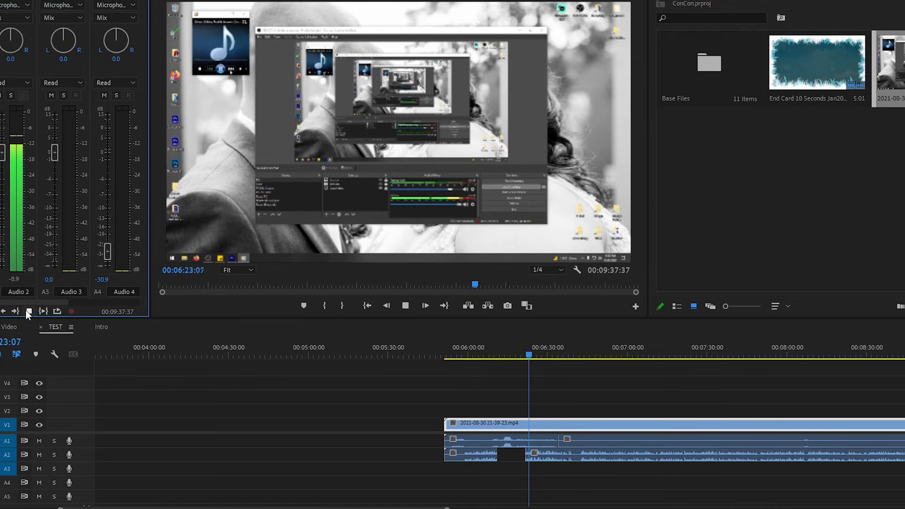
left_click(425, 305)
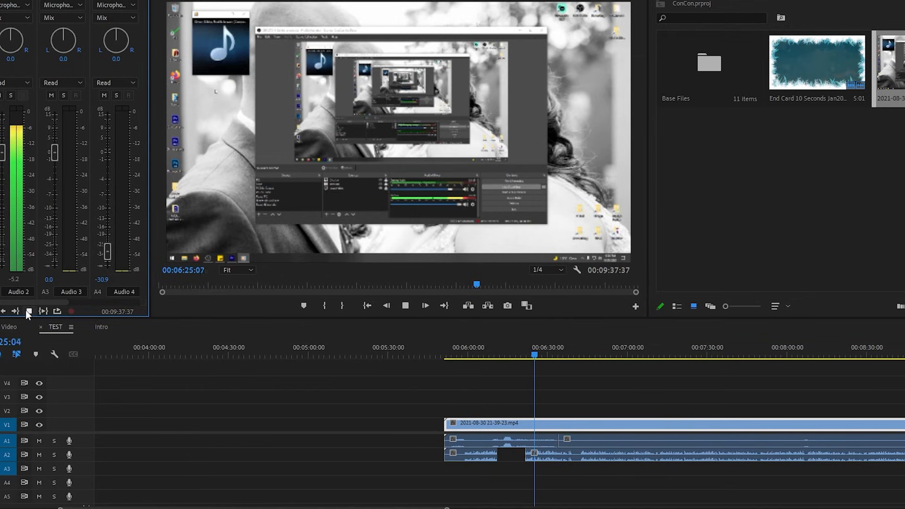